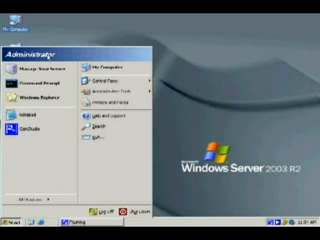
- Launch Manage Your Server from the Start menu to view the File Server role
{"action": "left_click", "coordinate": [11, 224]}
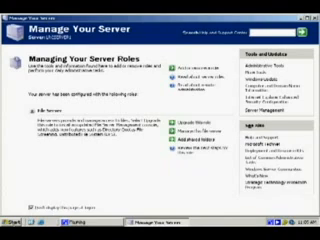
- Open the Run prompt and enter 'dcomcnfg' as the command
{"action": "left_click", "coordinate": [12, 231]}
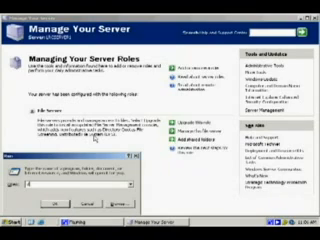
{"action": "type", "text": "dcomcnfg"}
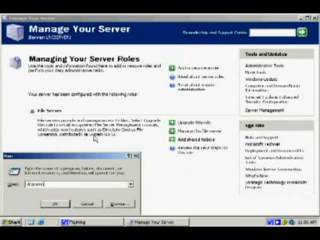